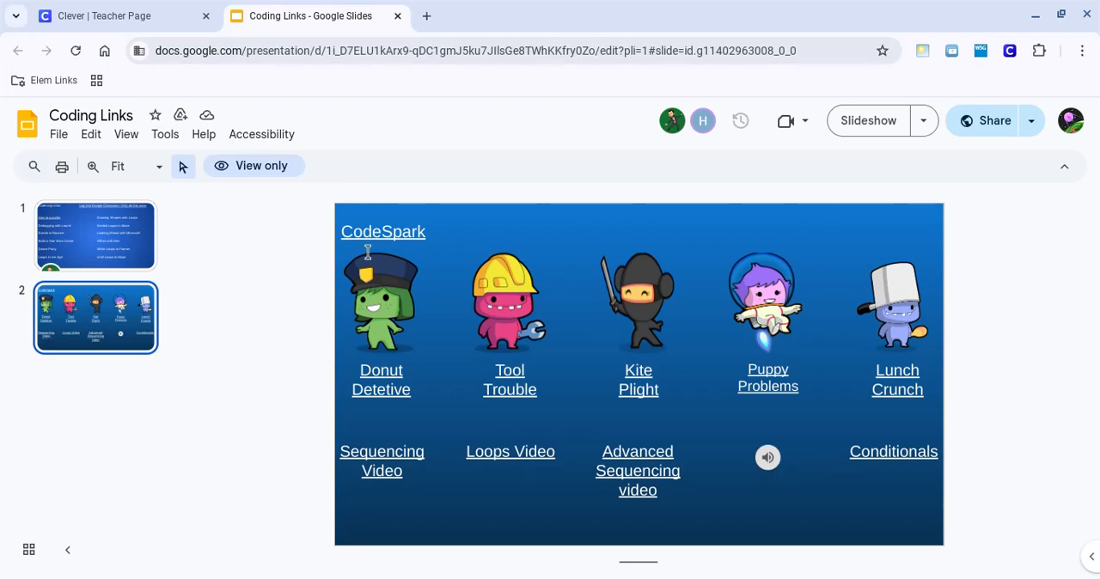
pyautogui.moveTo(300, 360)
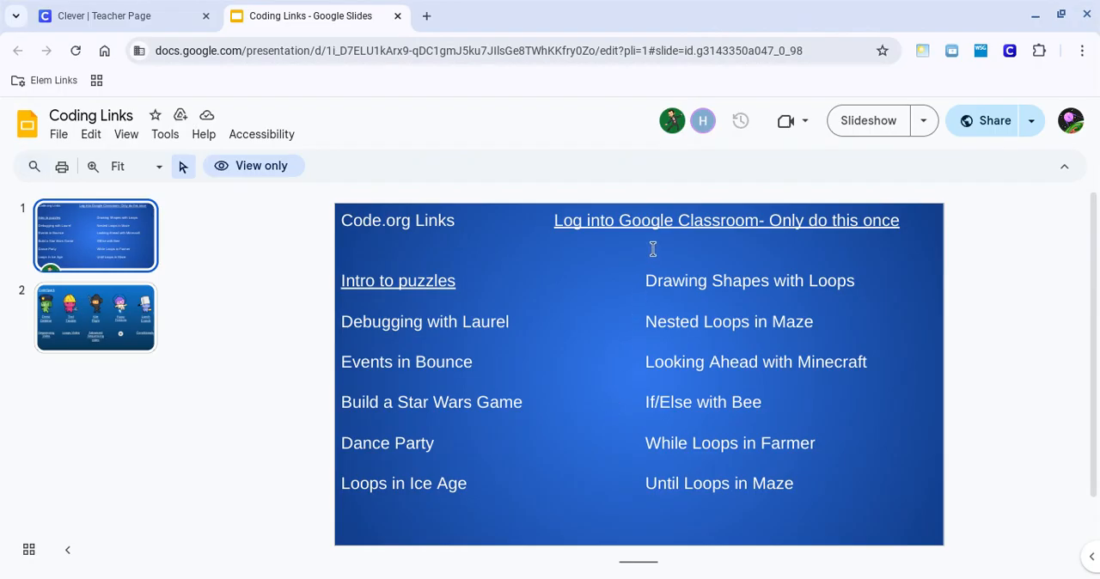
pyautogui.moveTo(656, 238)
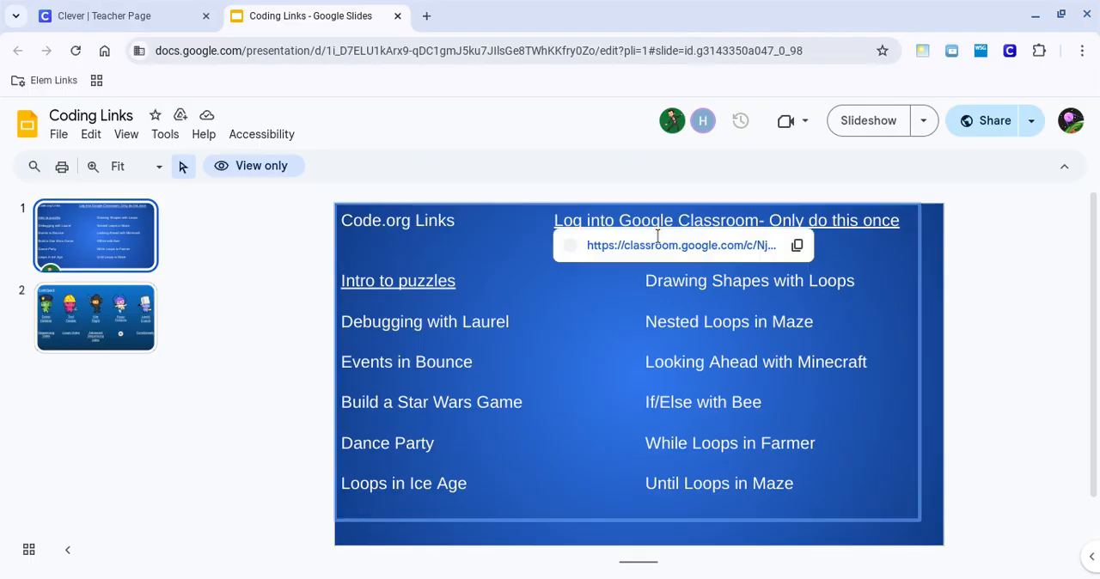
# Join the Gornati Coding class from the Google Classroom join page
pyautogui.click(680, 245)
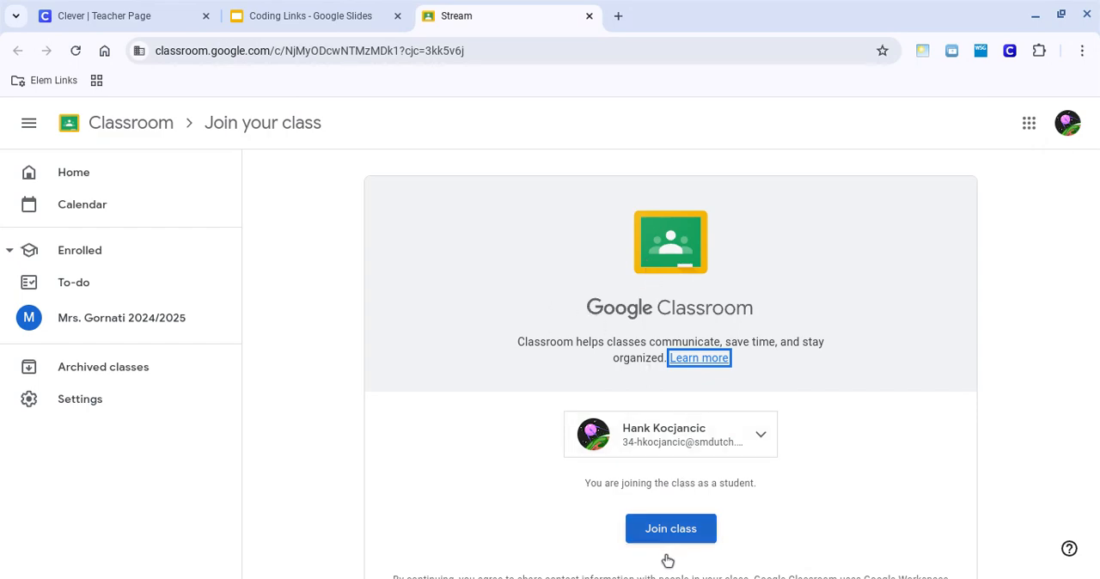
pyautogui.click(670, 529)
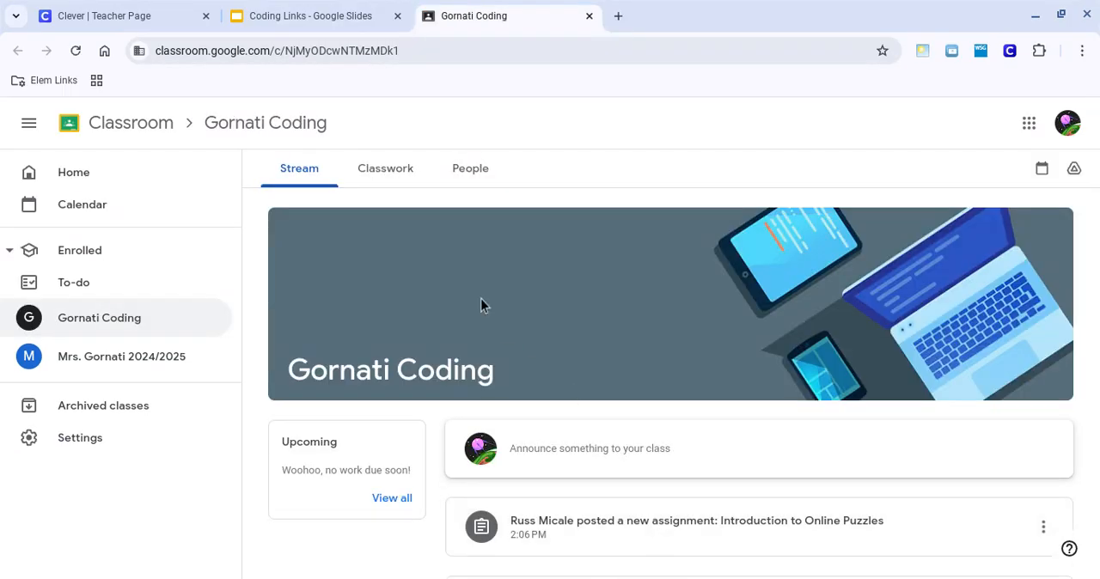
pyautogui.moveTo(578, 353)
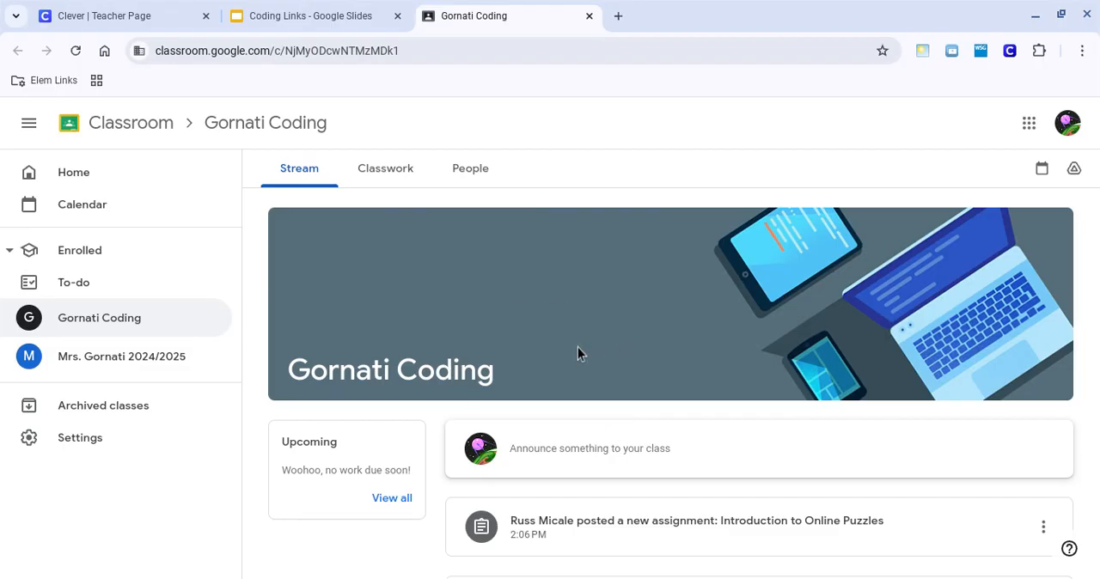
pyautogui.moveTo(563, 361)
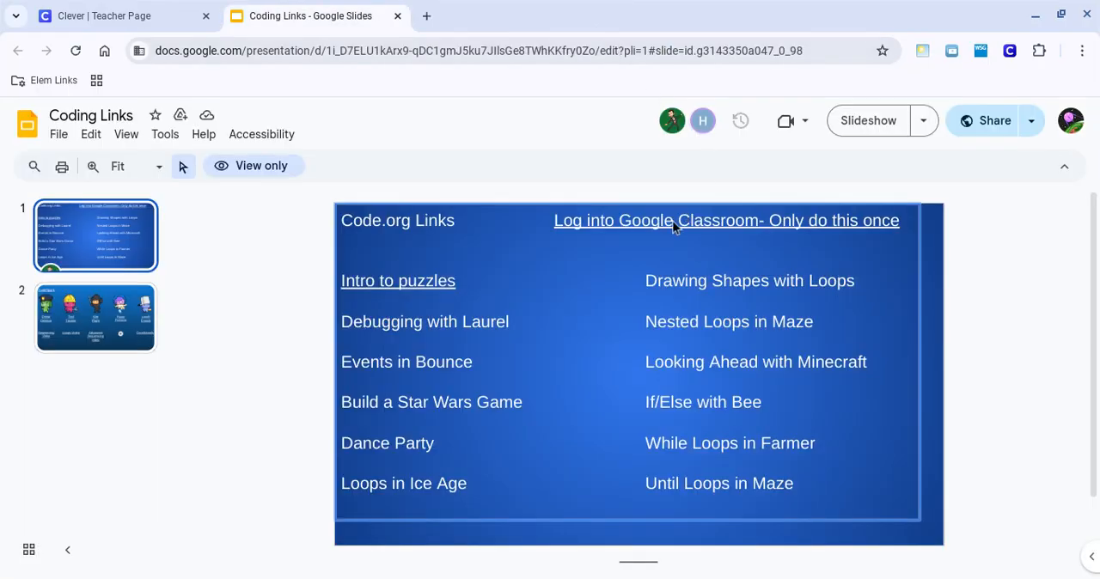
pyautogui.moveTo(603, 256)
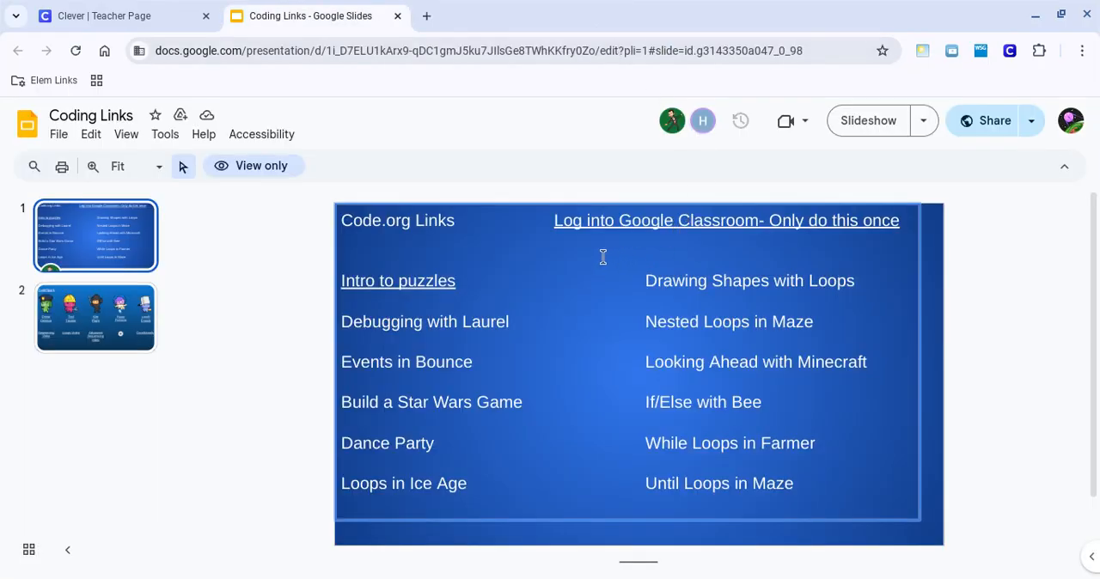
pyautogui.moveTo(512, 274)
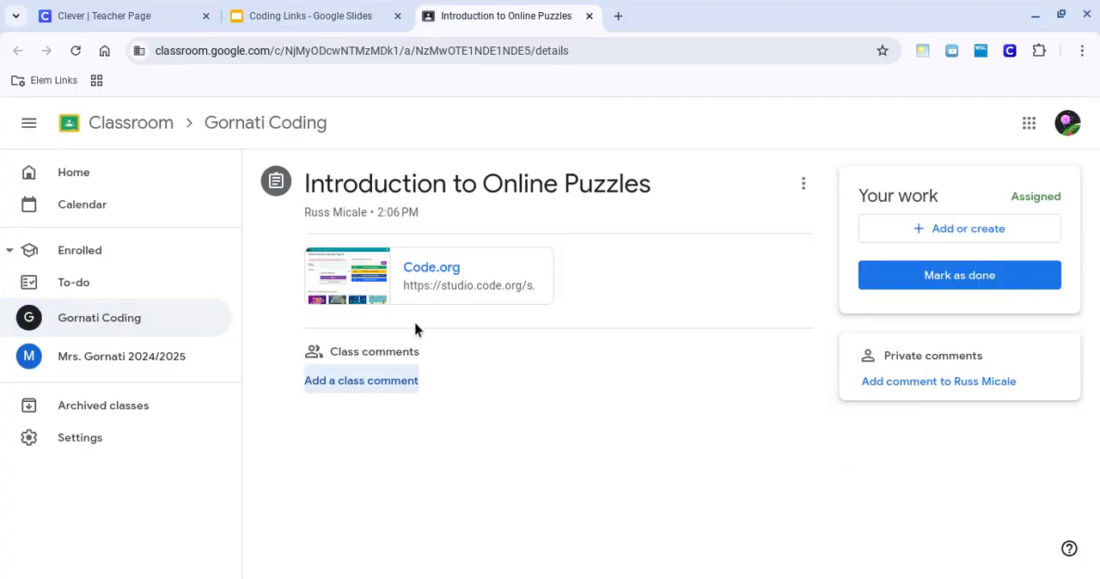
pyautogui.moveTo(477, 357)
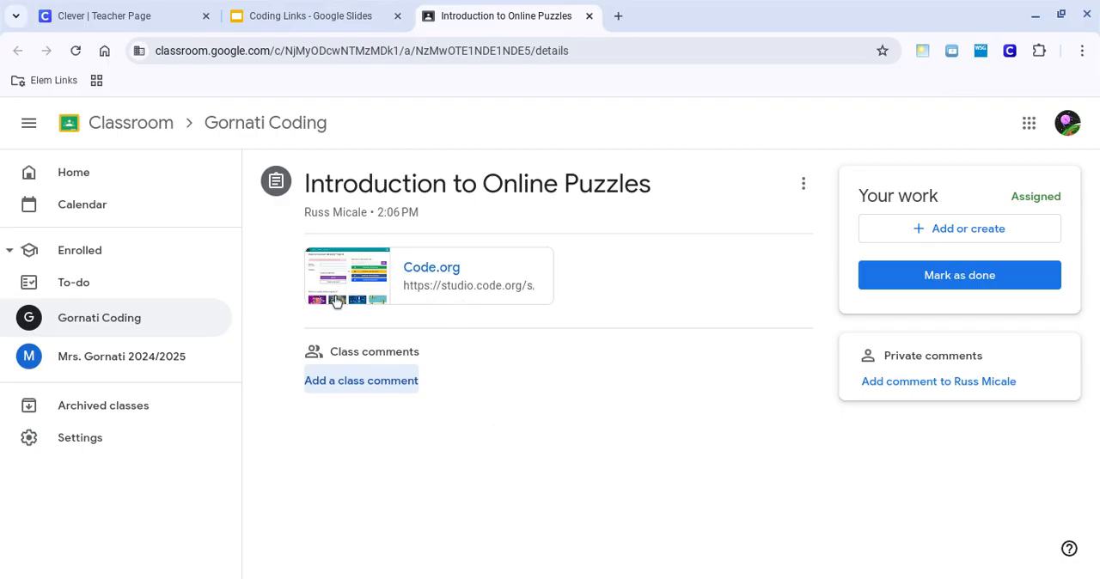
# Open the Code.org link in the Introduction to Online Puzzles assignment
pyautogui.click(431, 267)
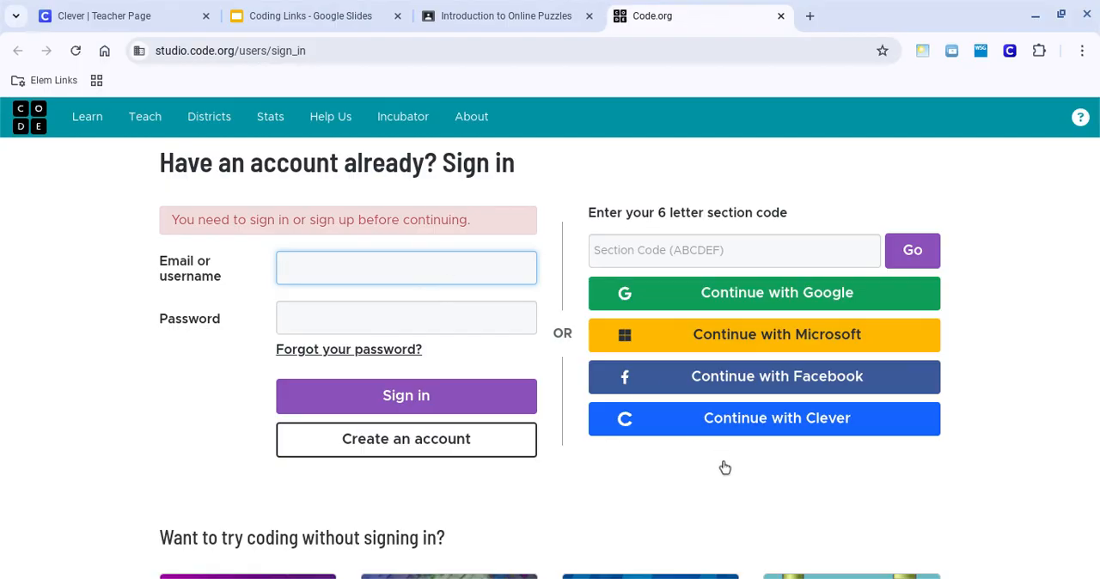
pyautogui.moveTo(722, 443)
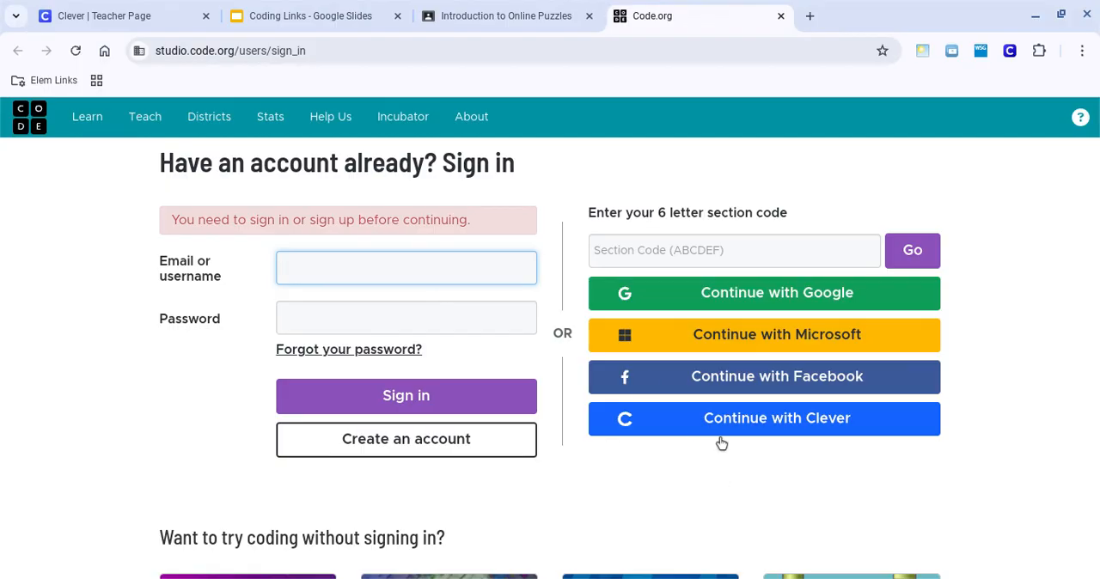
pyautogui.moveTo(751, 311)
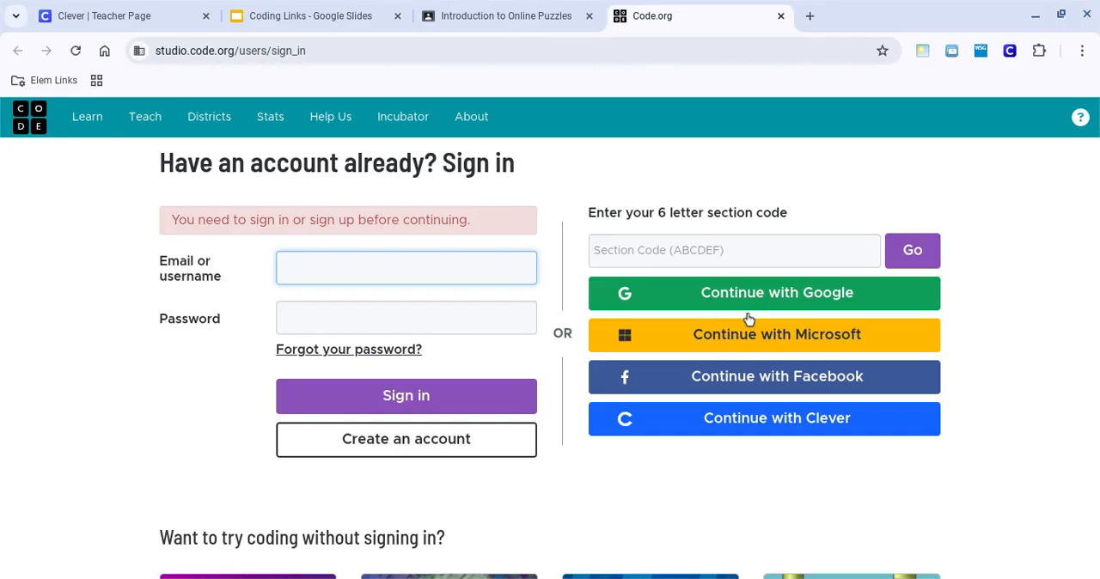
# Choose Continue with Google on the Code.org sign-in page
pyautogui.click(776, 292)
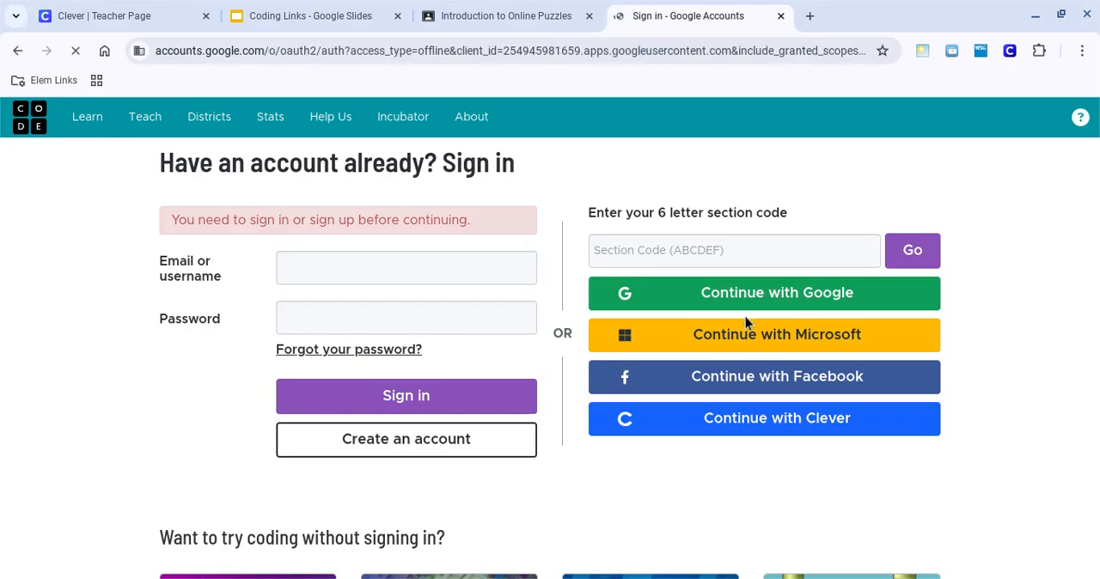
pyautogui.click(777, 292)
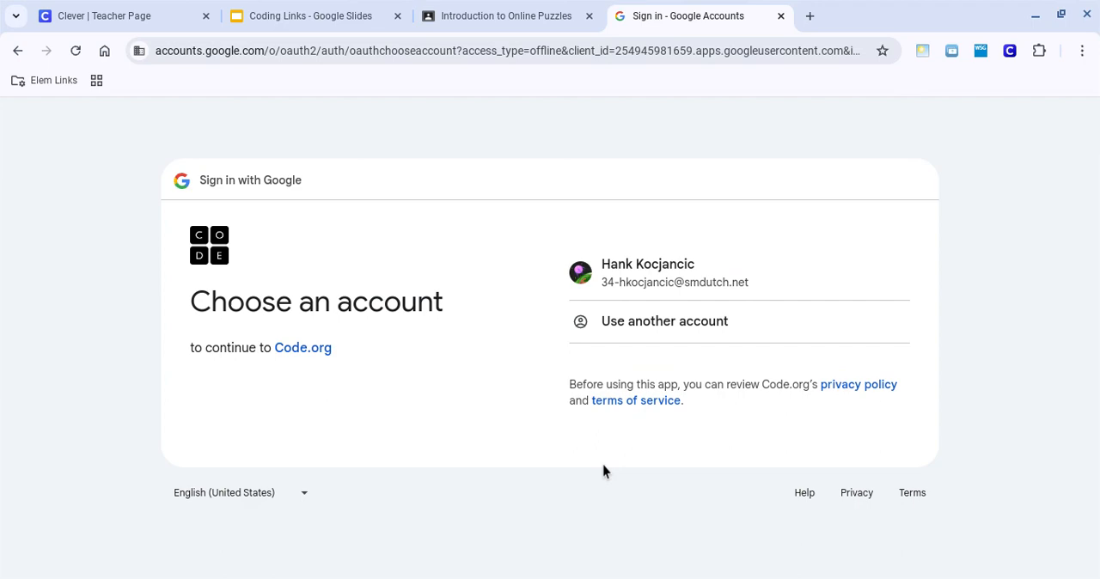
pyautogui.moveTo(536, 350)
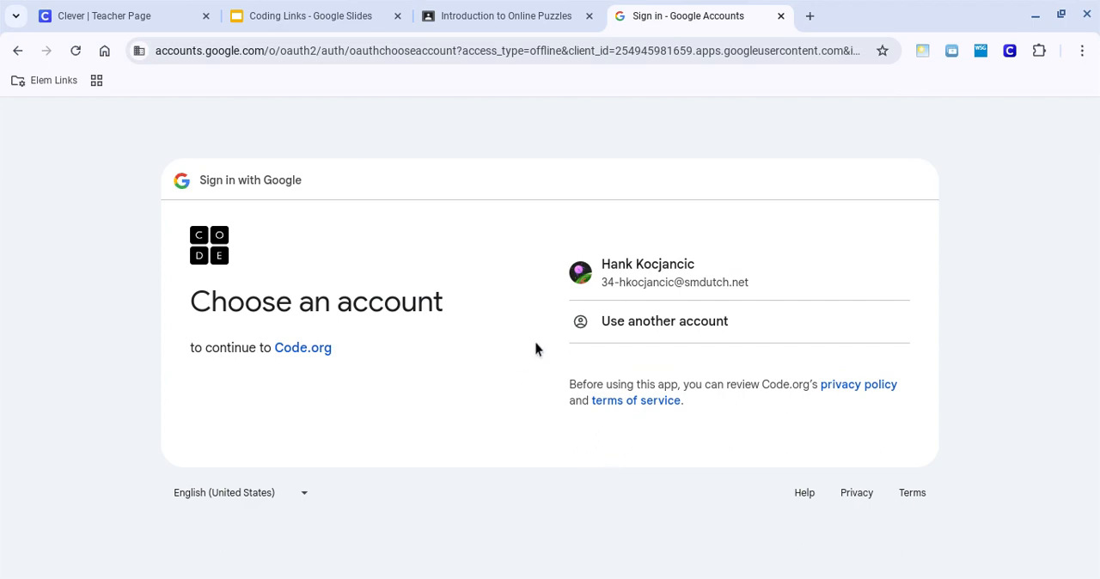
# Pick the student's Google account and consent to sharing details with Code.org
pyautogui.click(675, 273)
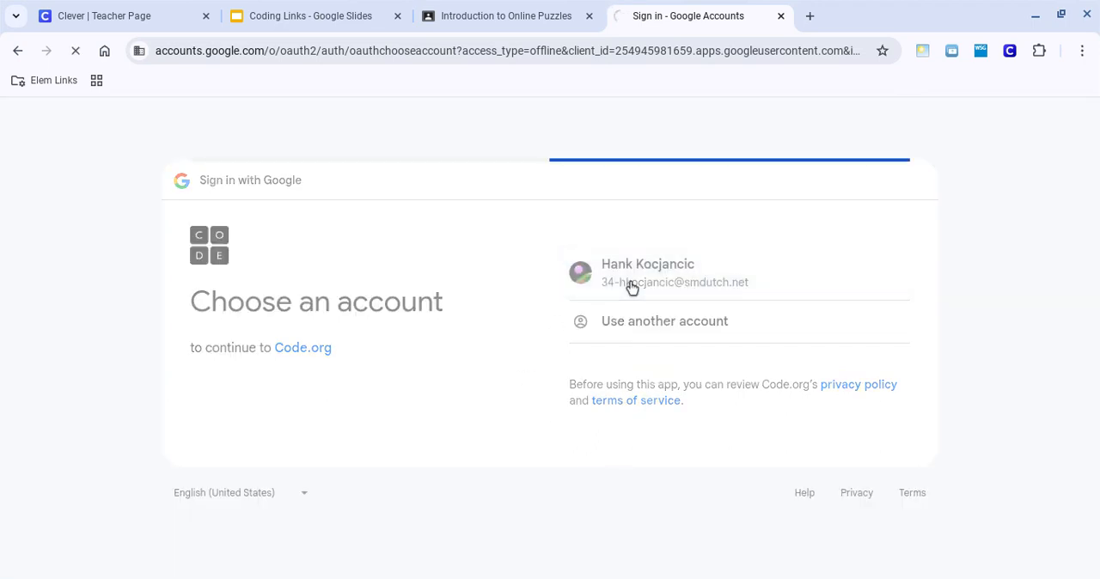
pyautogui.click(675, 273)
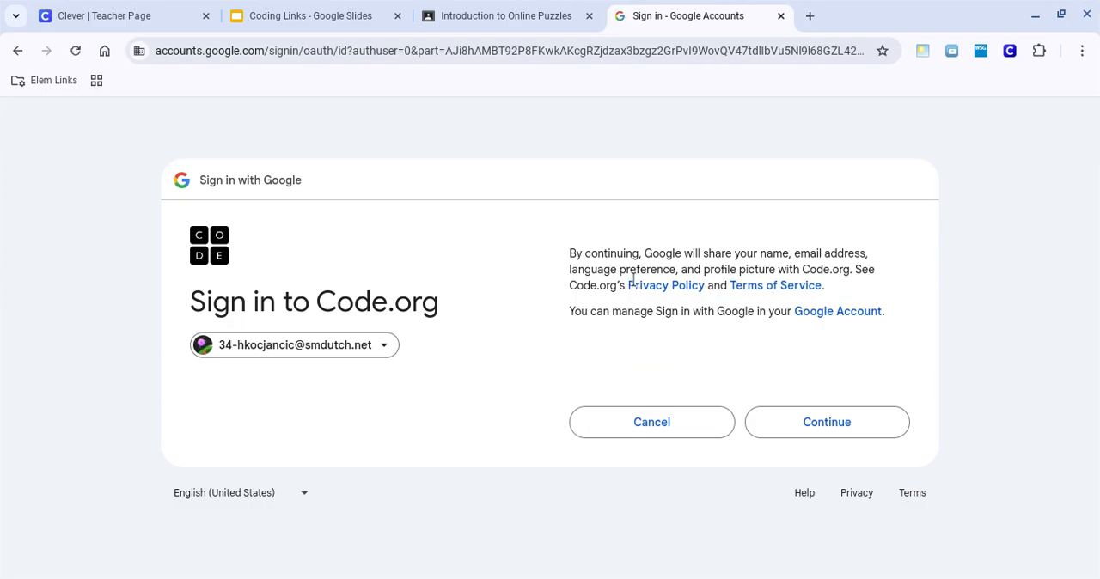
pyautogui.moveTo(821, 255)
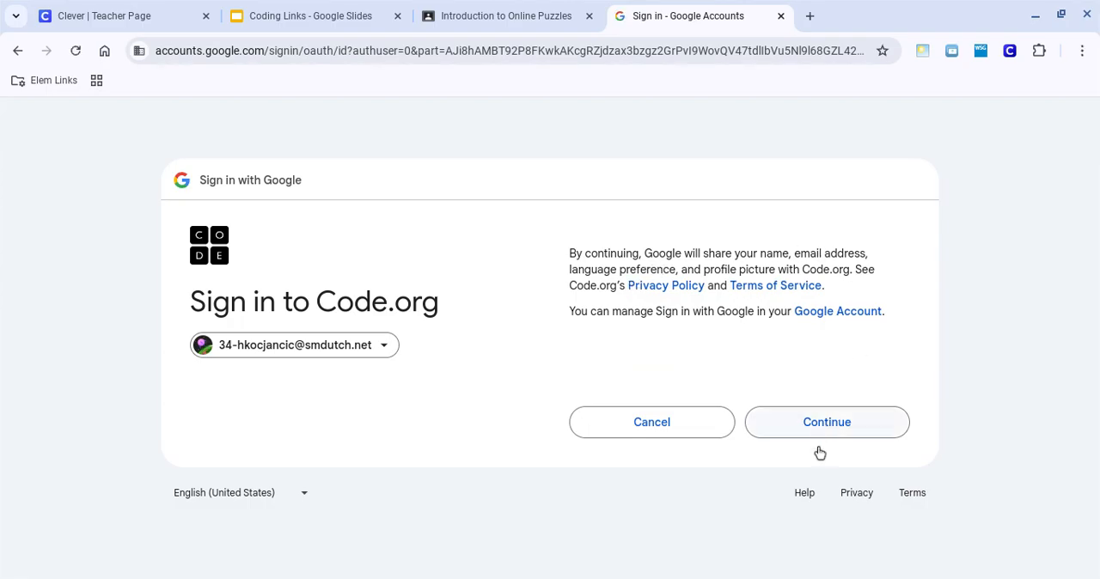
pyautogui.click(826, 422)
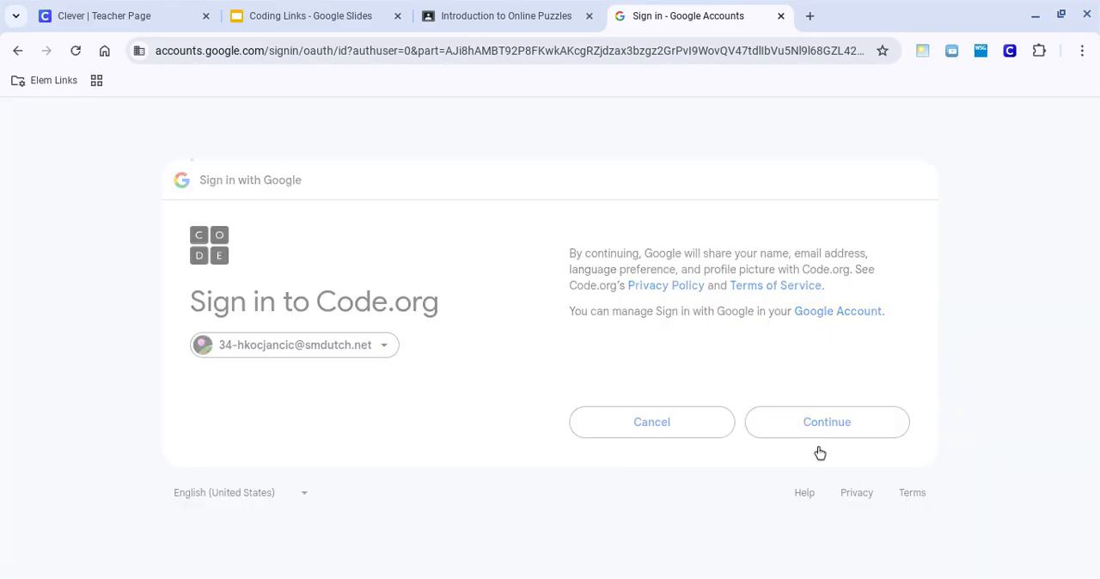
pyautogui.click(826, 422)
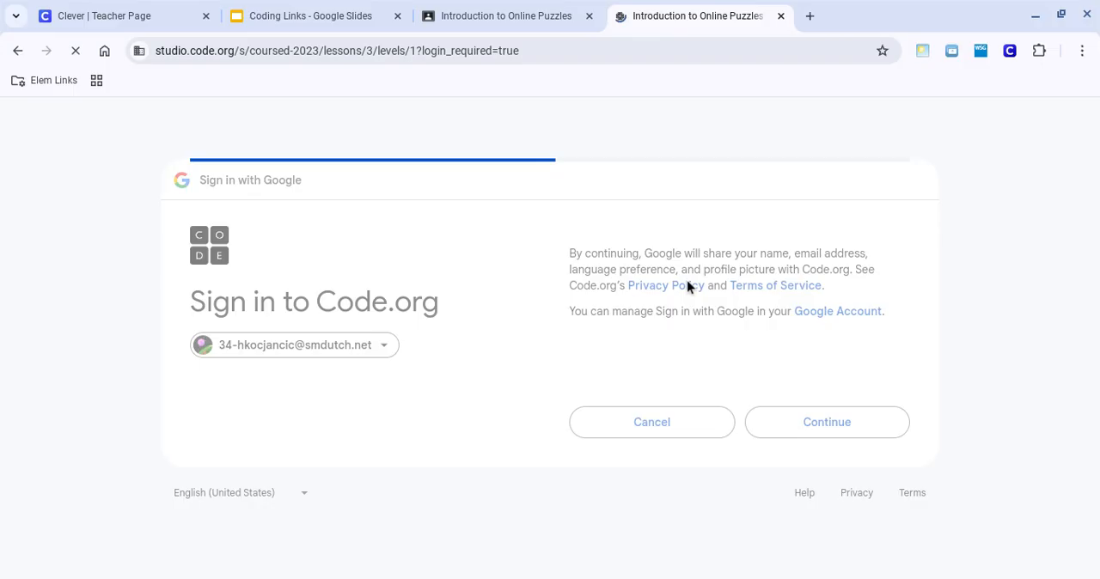
# Finish creating the Code.org account with age 9 and submit
pyautogui.click(825, 422)
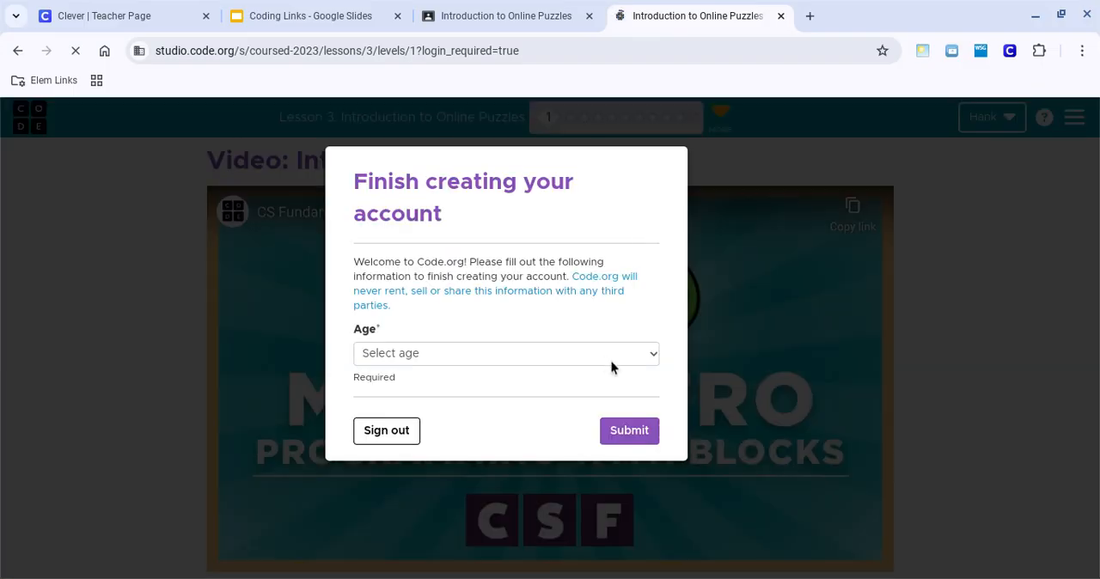
pyautogui.click(506, 353)
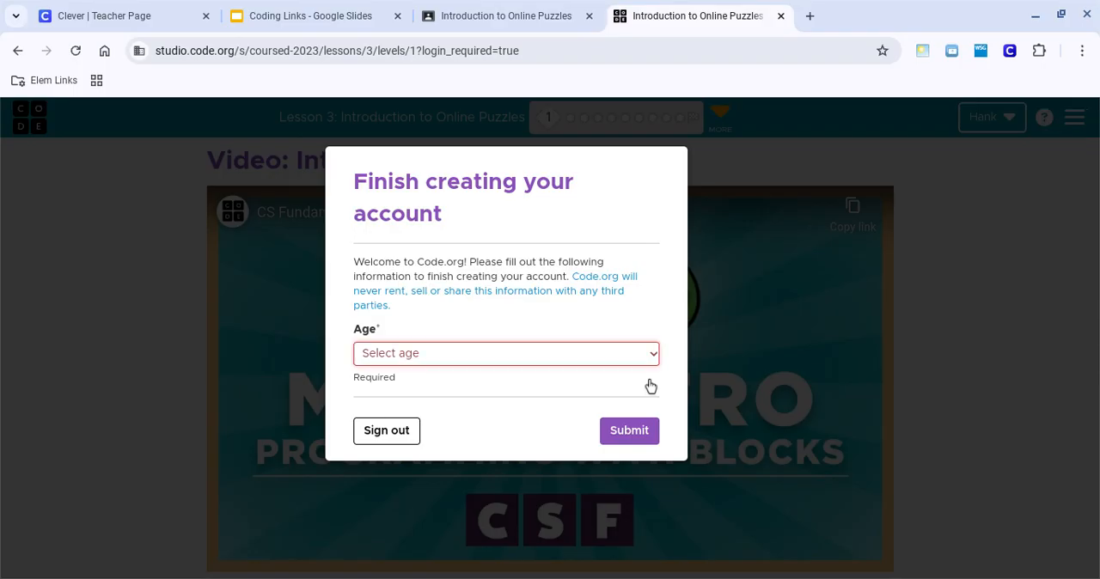
pyautogui.moveTo(575, 371)
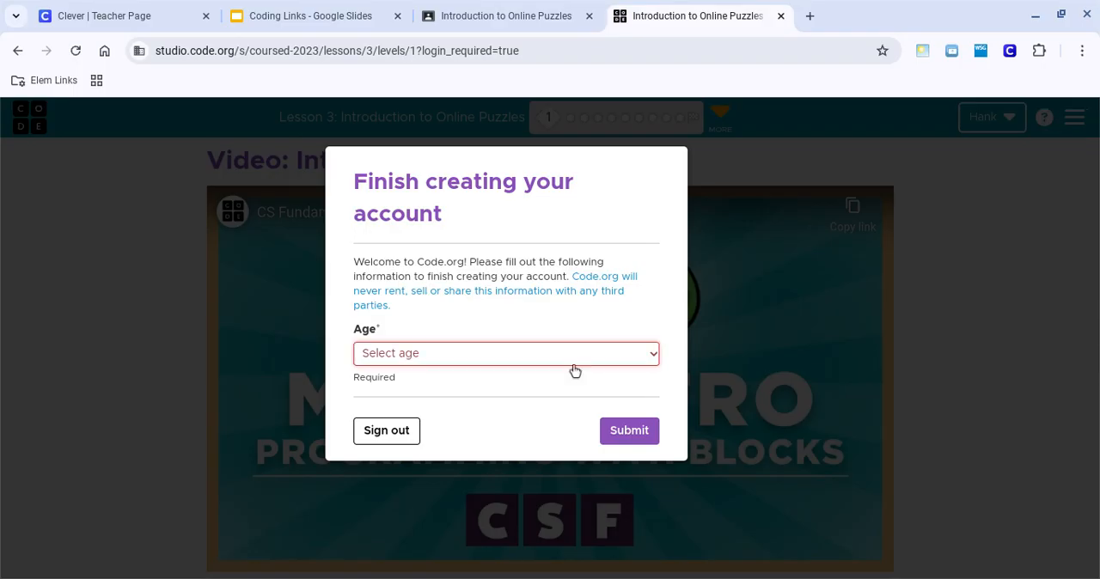
pyautogui.click(506, 353)
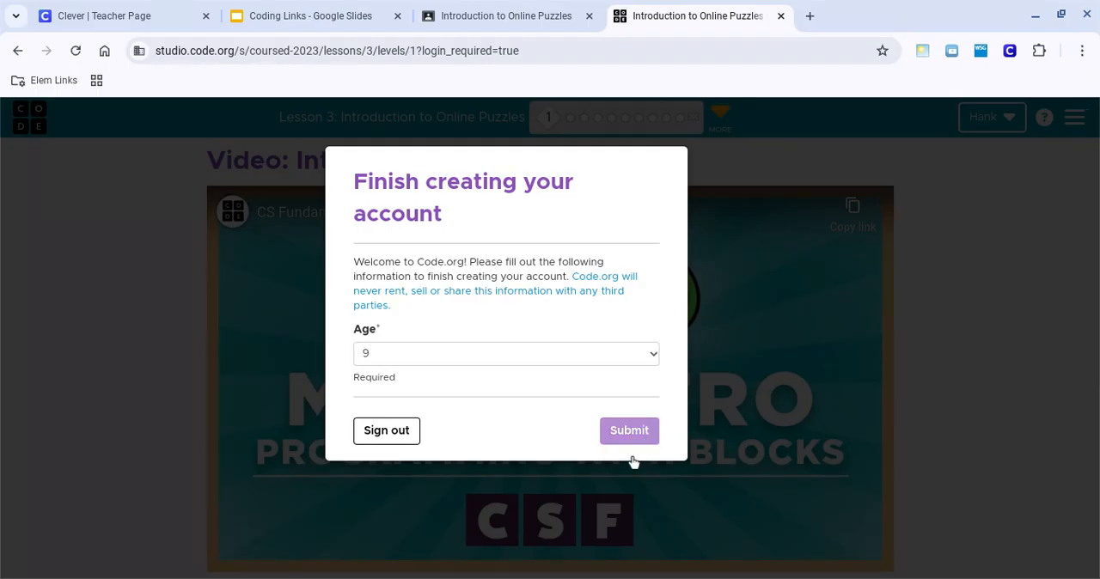
pyautogui.click(629, 431)
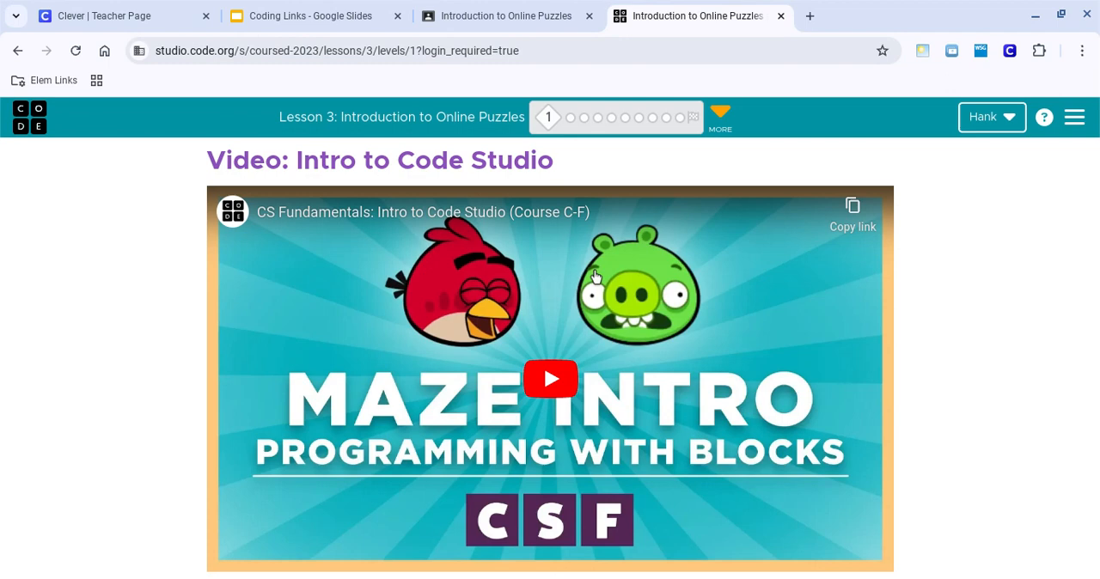
pyautogui.moveTo(461, 385)
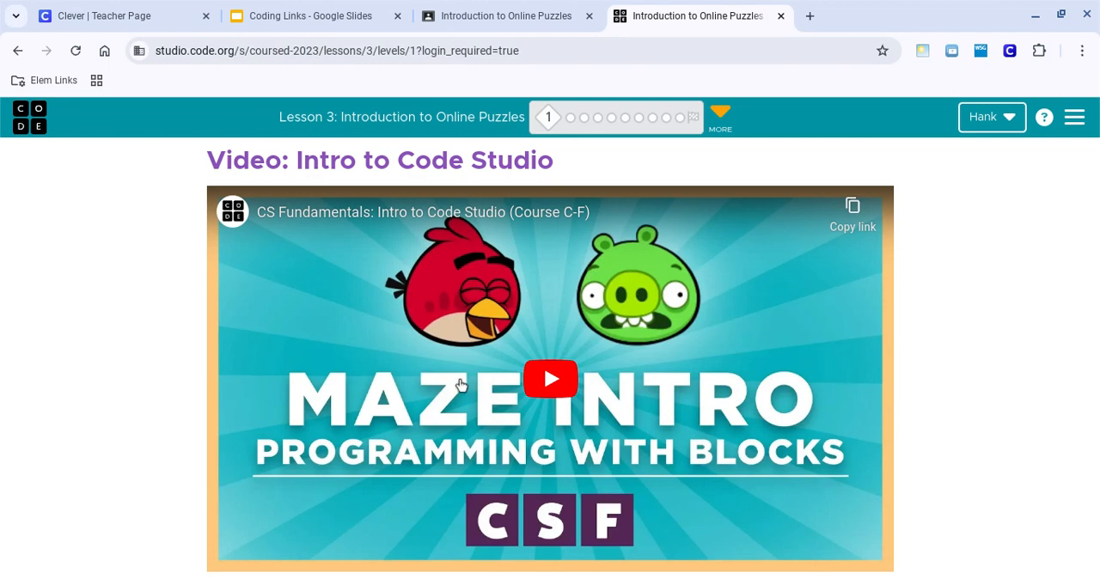